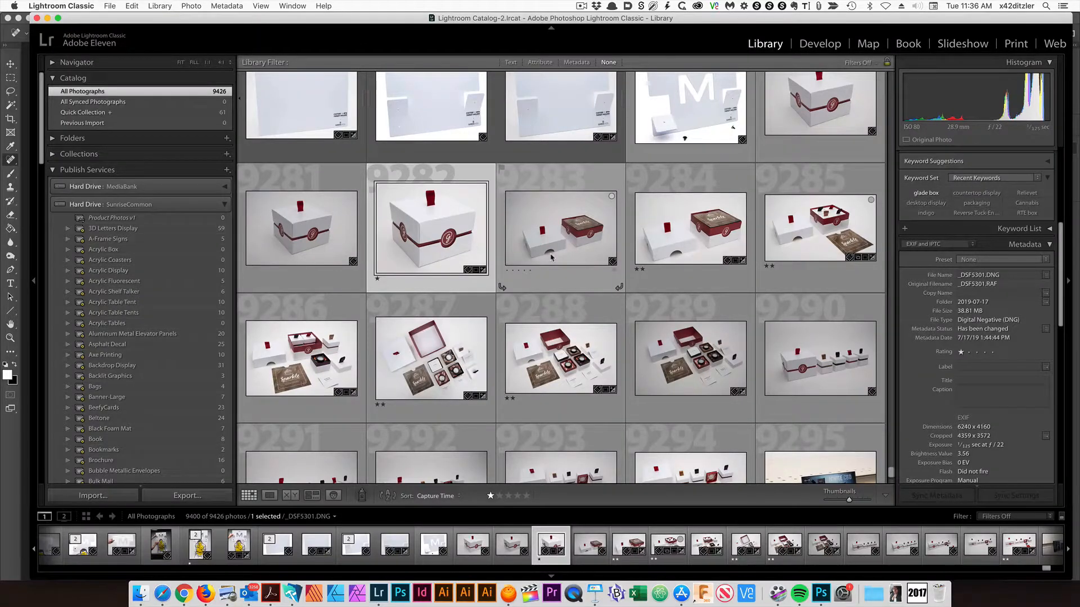
{"action": "mouse_move", "coordinate": [551, 257]}
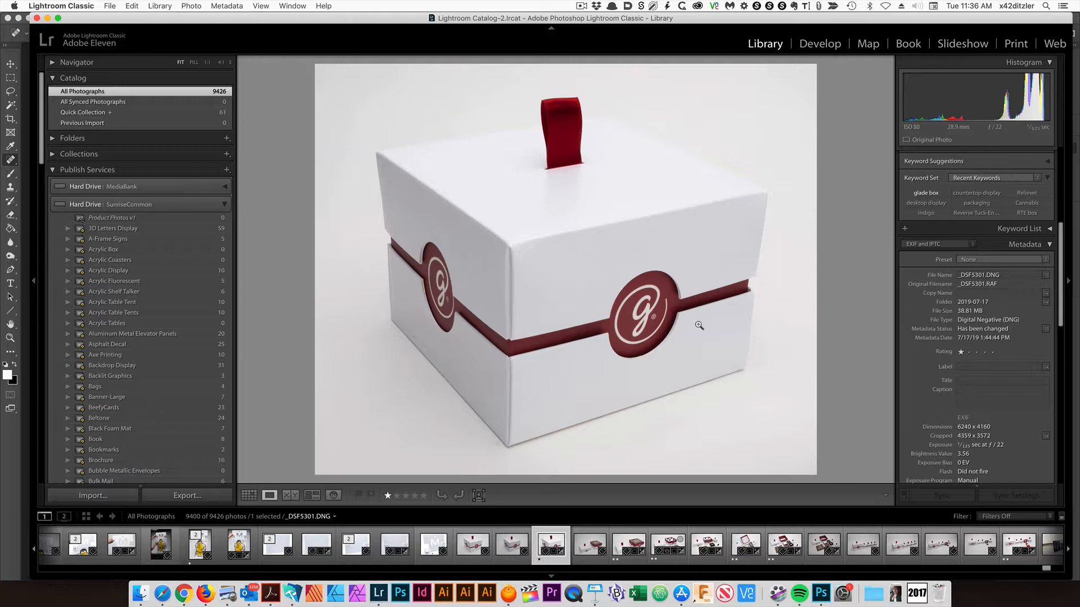
{"action": "mouse_move", "coordinate": [780, 429]}
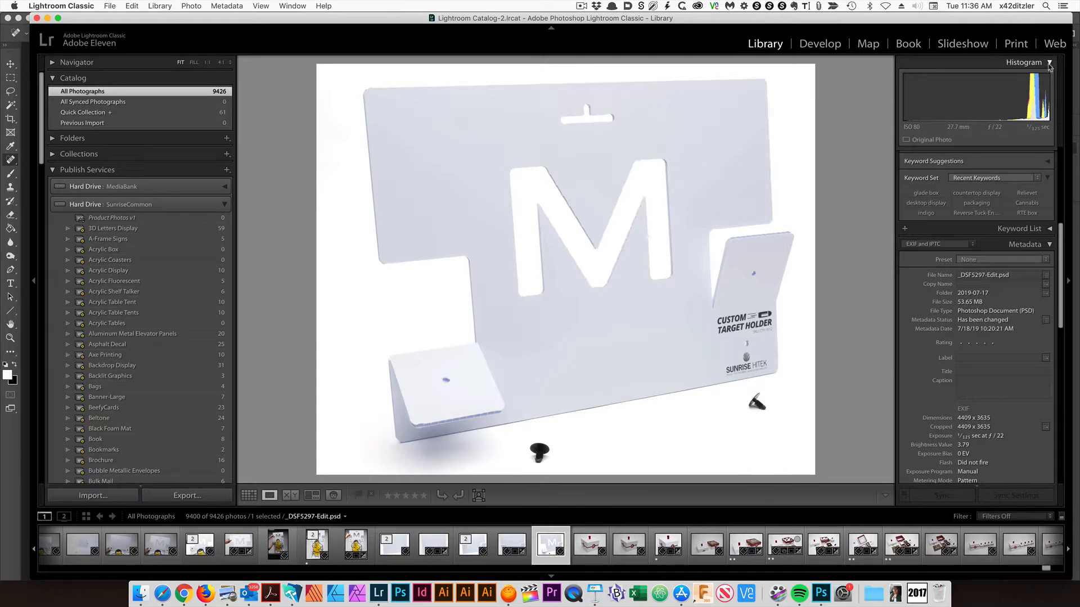
Show the target holder photo in Develop with clipped highlights flagged on its white background.
{"action": "left_click", "coordinate": [820, 44]}
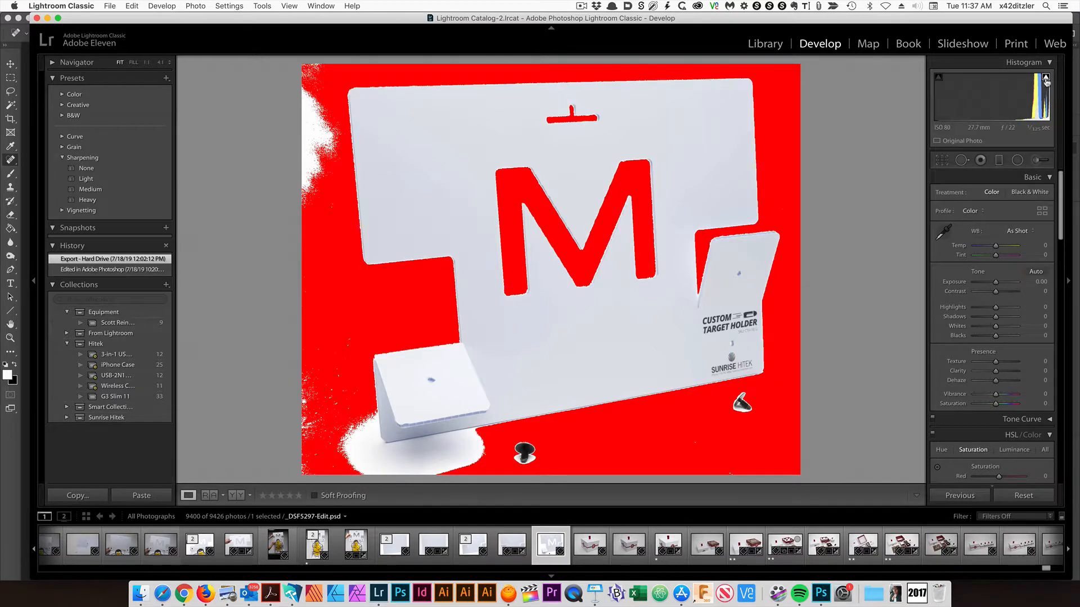
{"action": "mouse_move", "coordinate": [576, 395]}
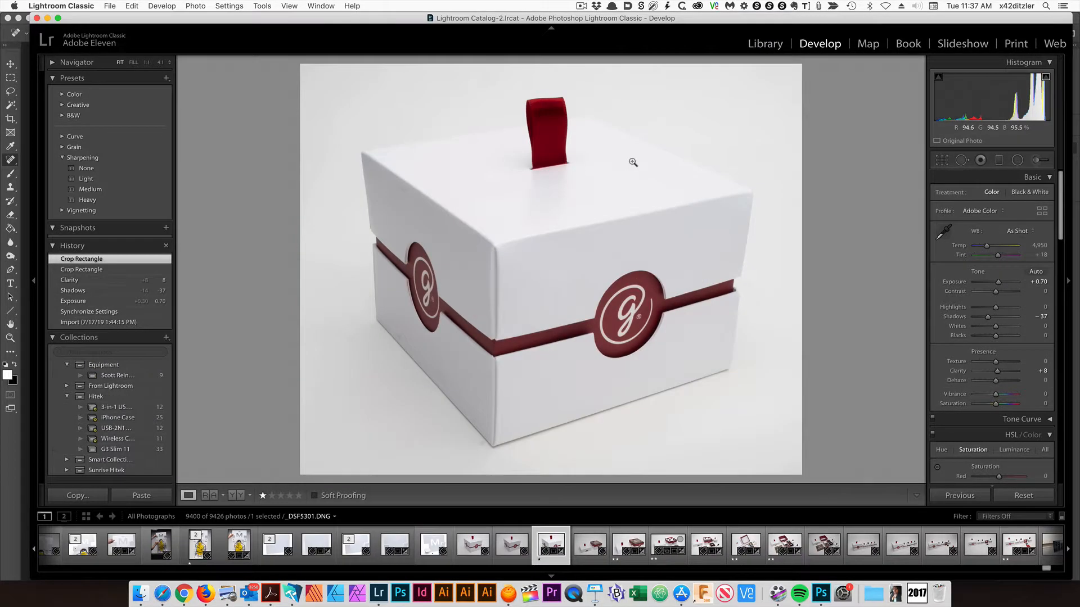
Create a virtual copy (Copy 1) of the white box photo from the Library grid.
{"action": "left_click", "coordinate": [765, 44]}
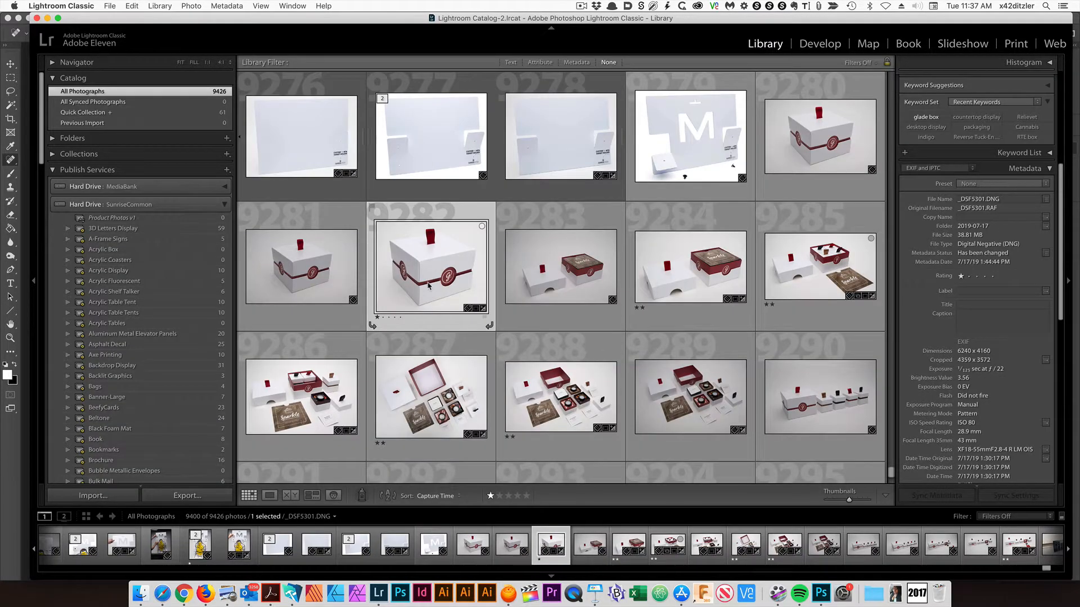
{"action": "right_click", "coordinate": [430, 269]}
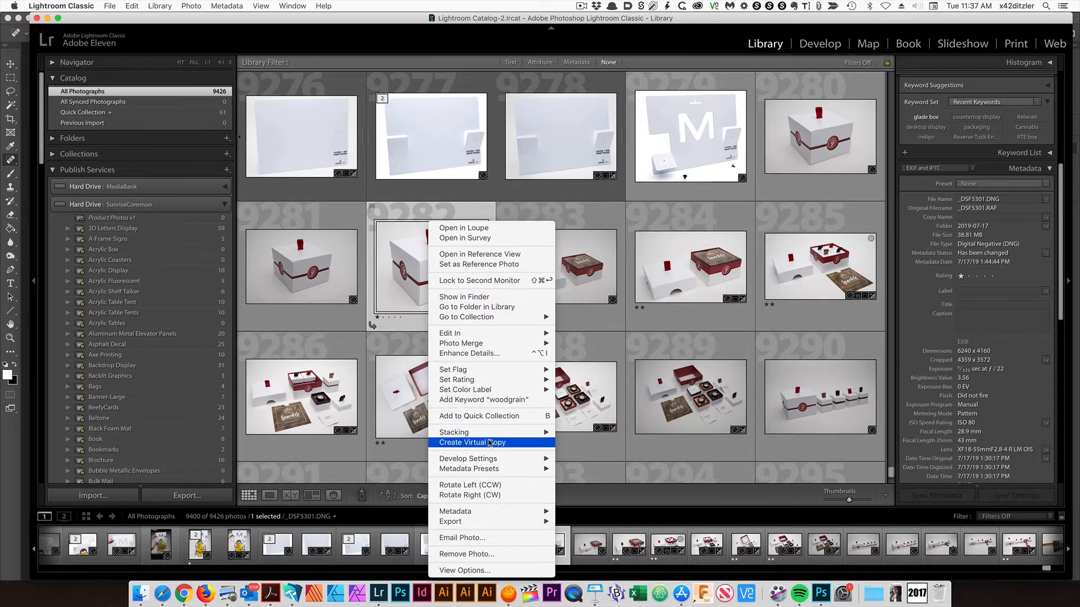
{"action": "left_click", "coordinate": [471, 442]}
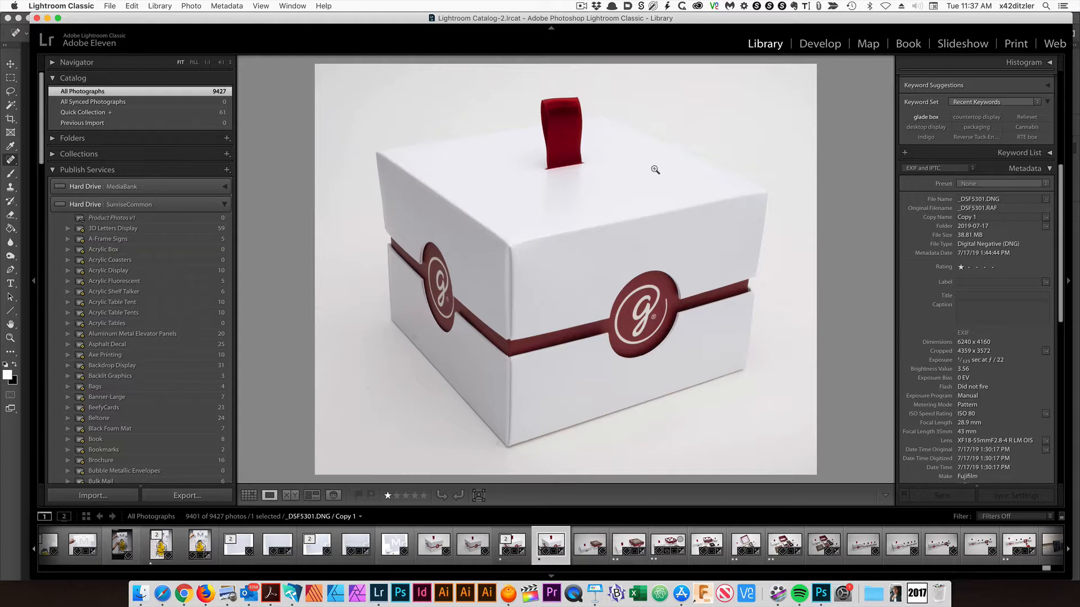
Pull the box copy's Highlights down to -87 in the Develop Basic panel.
{"action": "left_click", "coordinate": [820, 44]}
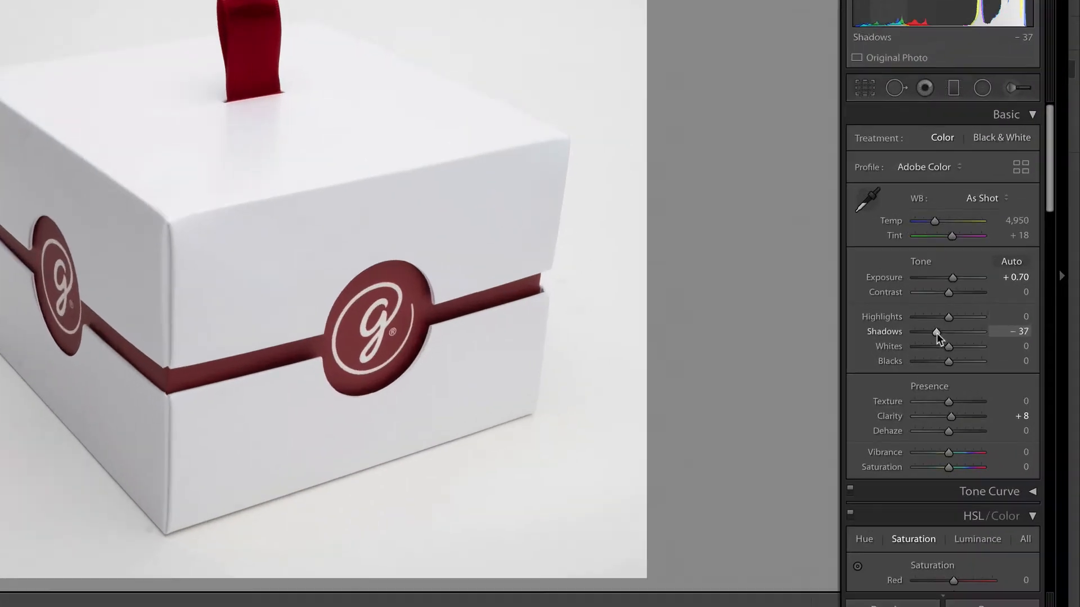
{"action": "left_click_drag", "start_coordinate": [949, 317], "coordinate": [935, 317]}
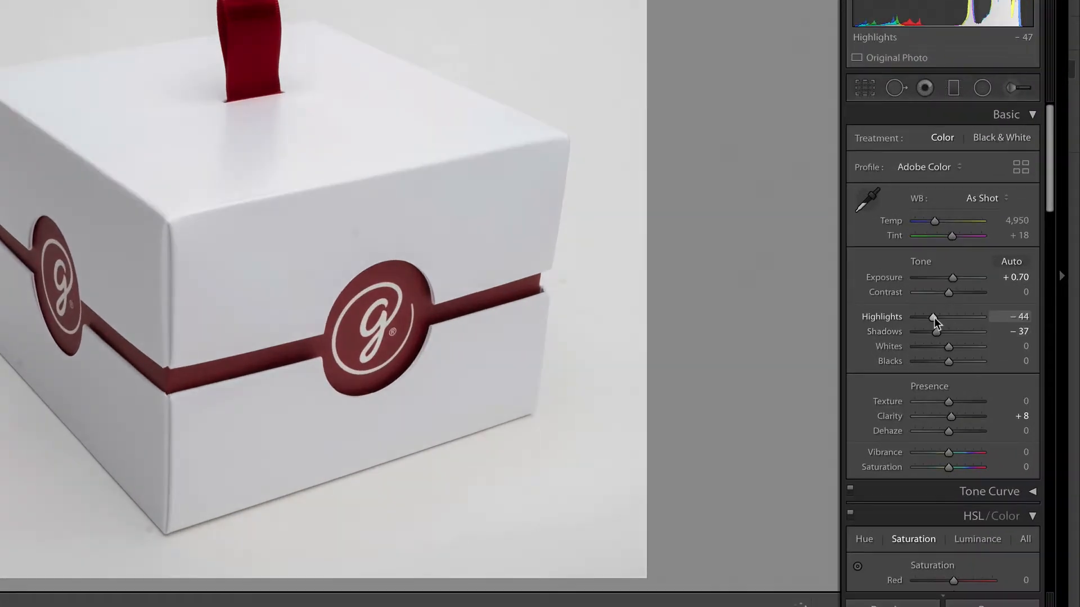
{"action": "left_click_drag", "start_coordinate": [934, 316], "coordinate": [938, 316]}
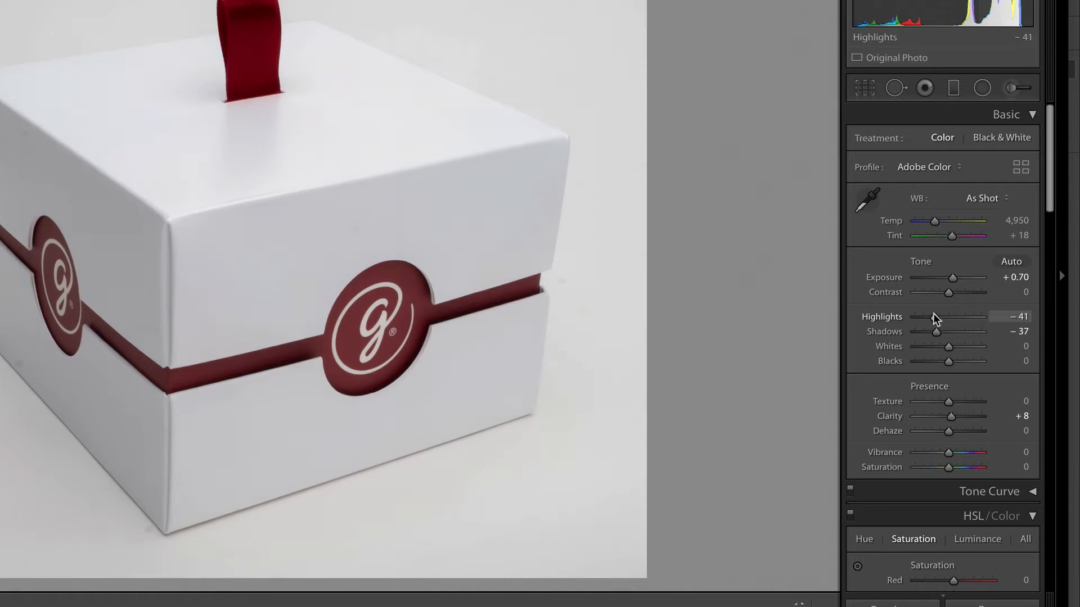
{"action": "left_click_drag", "start_coordinate": [944, 316], "coordinate": [935, 316]}
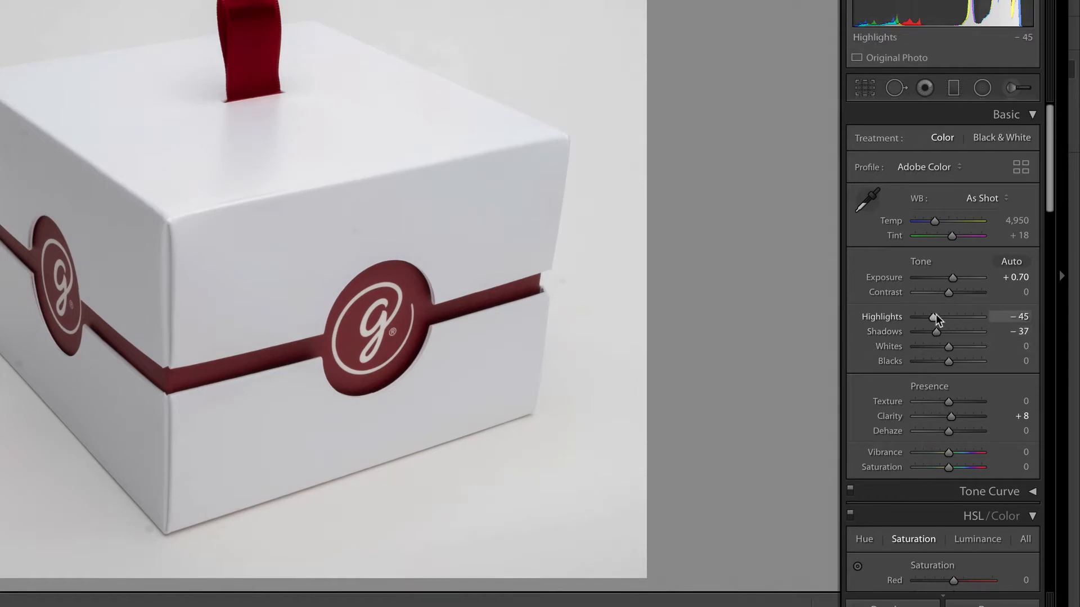
{"action": "left_click_drag", "start_coordinate": [953, 316], "coordinate": [918, 316]}
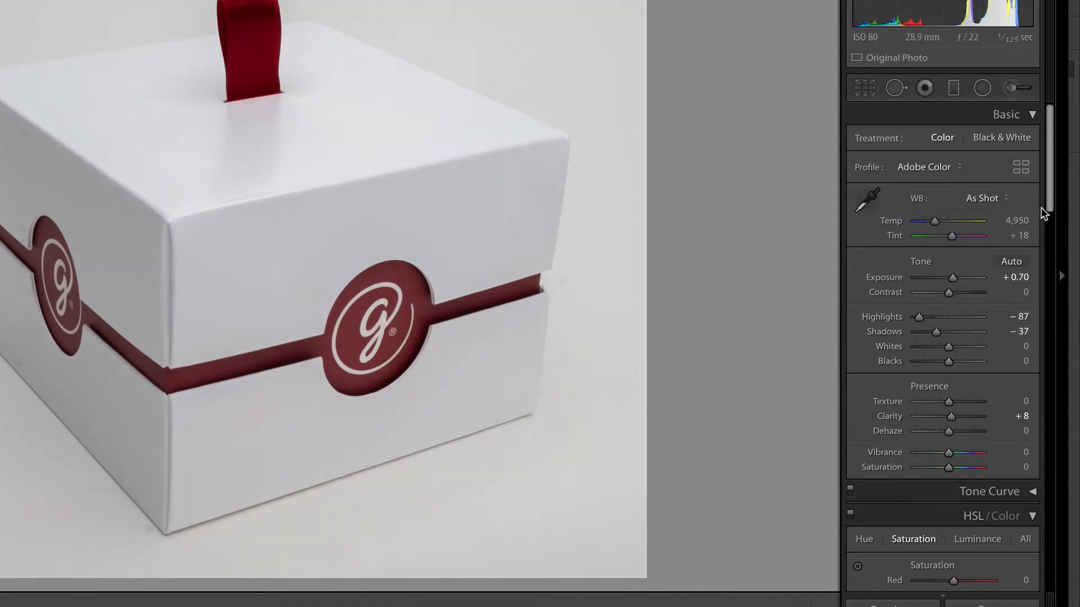
Boost blue saturation in HSL and raise Whites to +77 until the background clips.
{"action": "scroll", "scroll_direction": "down", "scroll_amount": 3}
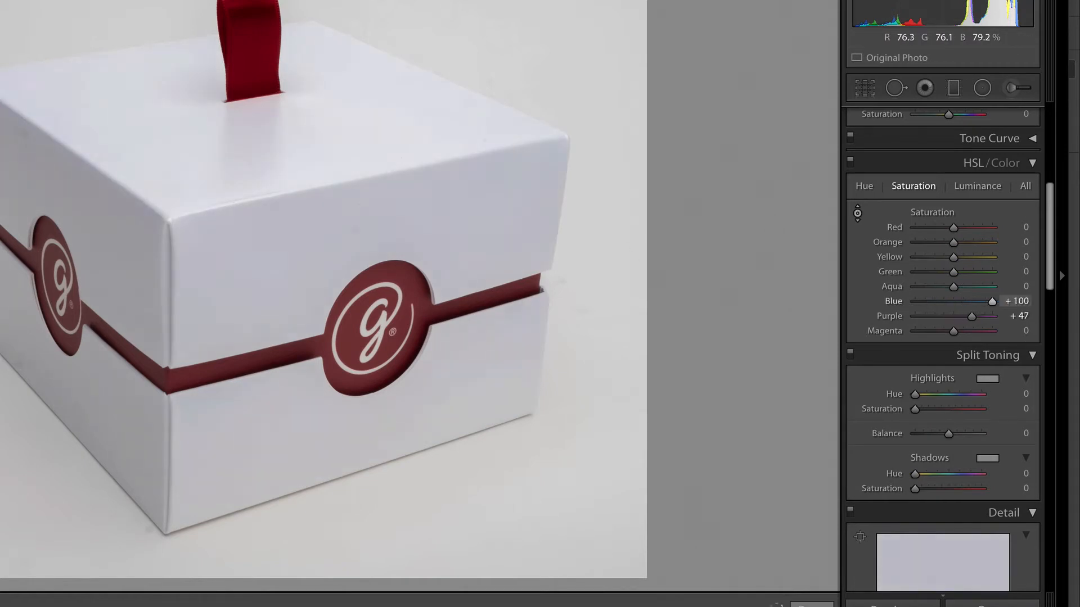
{"action": "left_click_drag", "start_coordinate": [971, 314], "coordinate": [992, 315]}
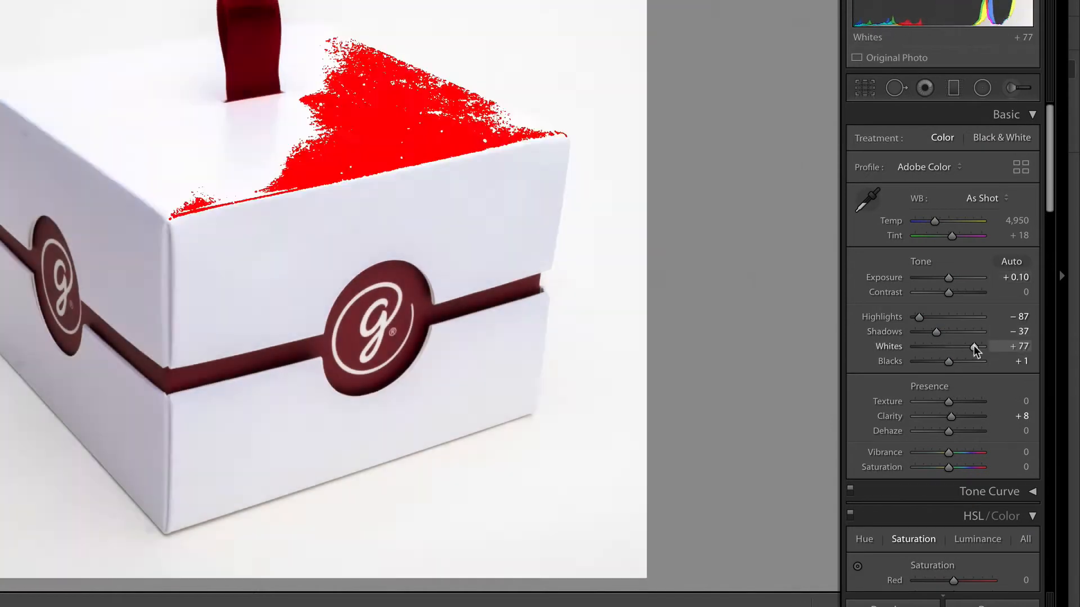
{"action": "left_click_drag", "start_coordinate": [973, 345], "coordinate": [964, 345]}
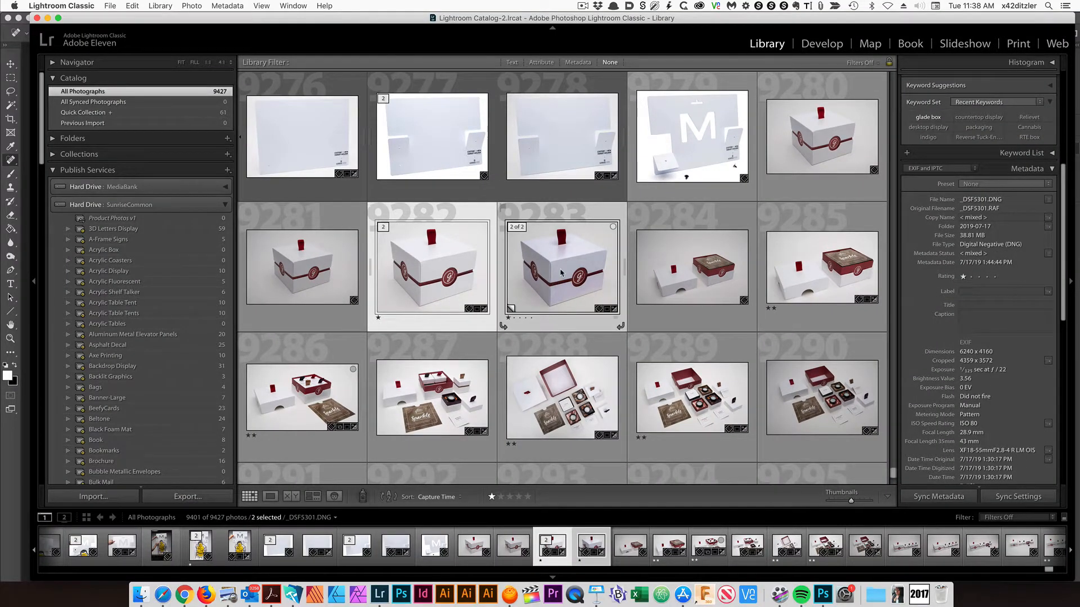
Send the box photos to Adobe Photoshop CC 2019 via Edit In and switch to Photoshop.
{"action": "right_click", "coordinate": [562, 265]}
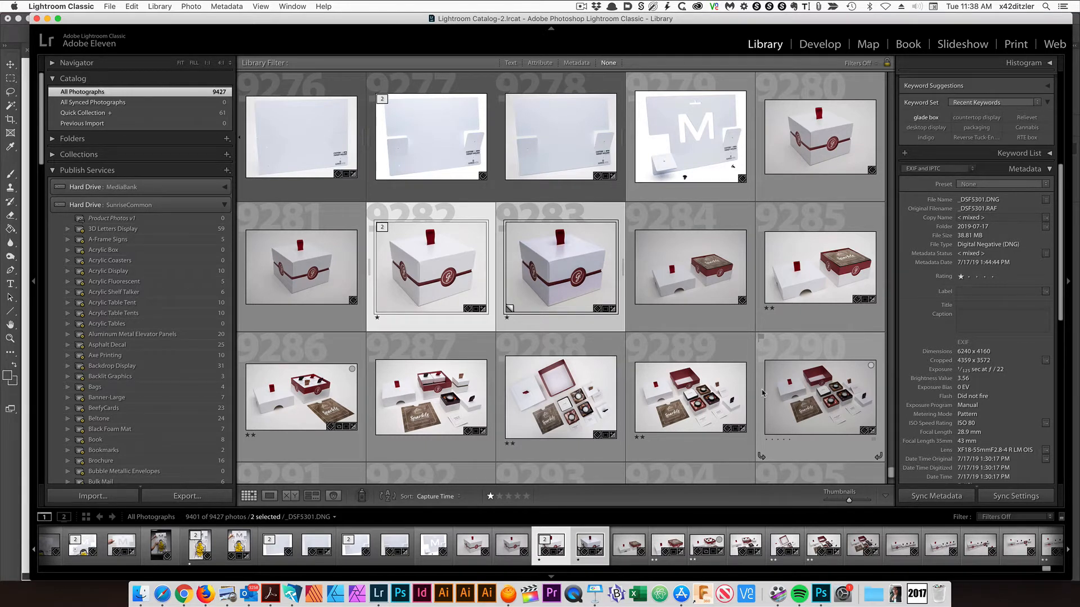
{"action": "mouse_move", "coordinate": [821, 592]}
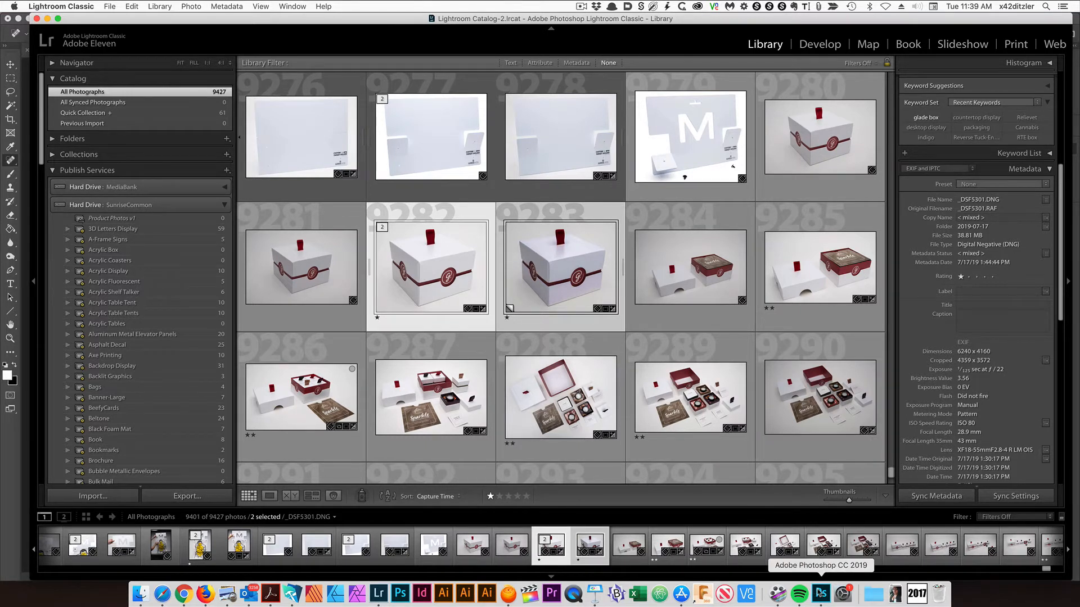
{"action": "left_click", "coordinate": [821, 592]}
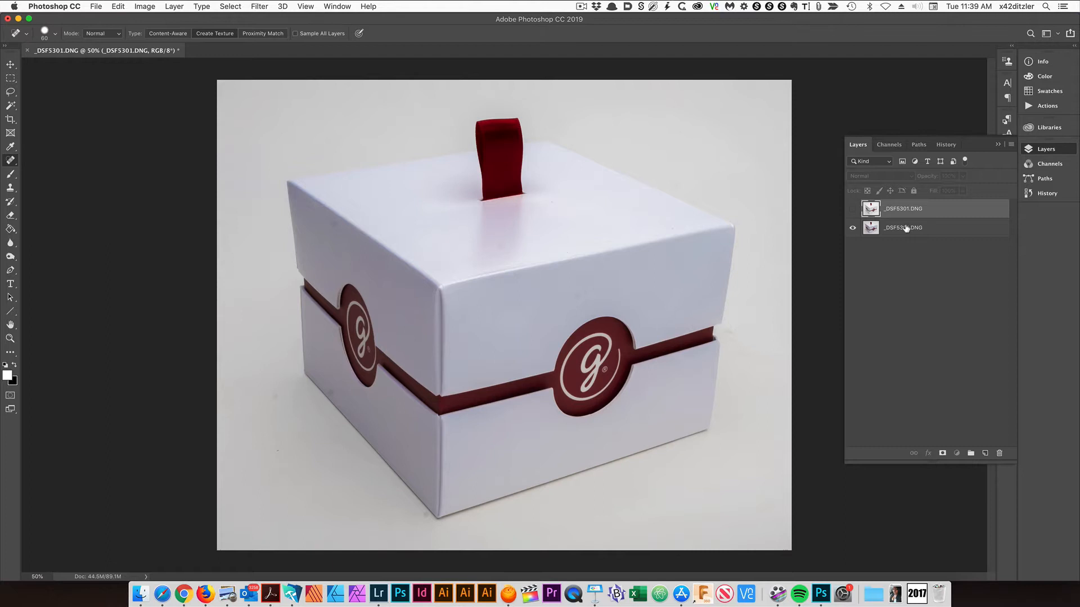
Select the white box on the bottom layer with Select and Mask's Select Subject and accept it.
{"action": "left_click", "coordinate": [904, 227]}
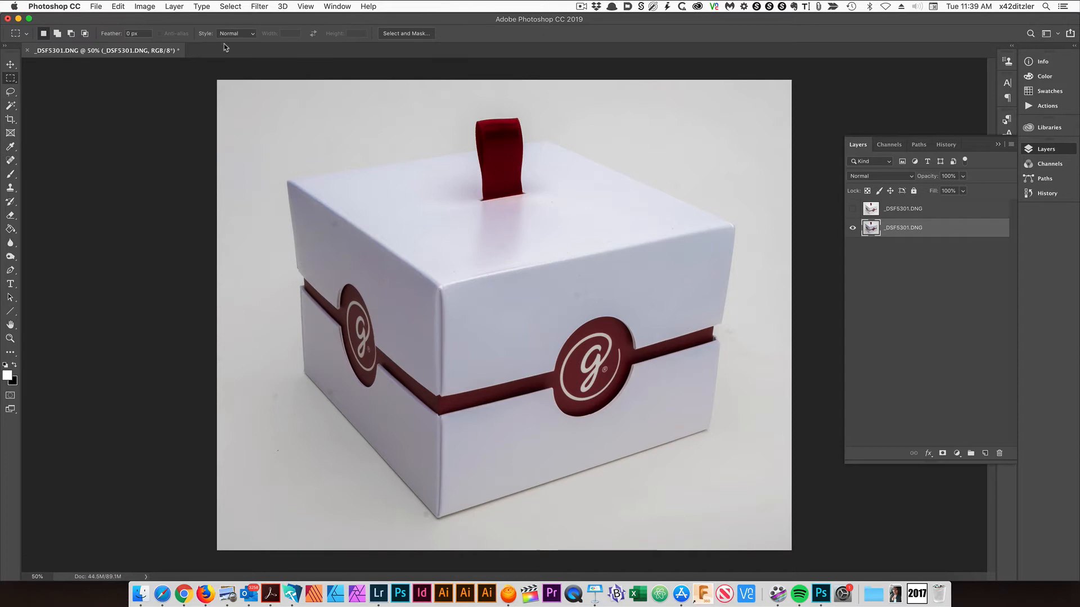
{"action": "left_click", "coordinate": [406, 32]}
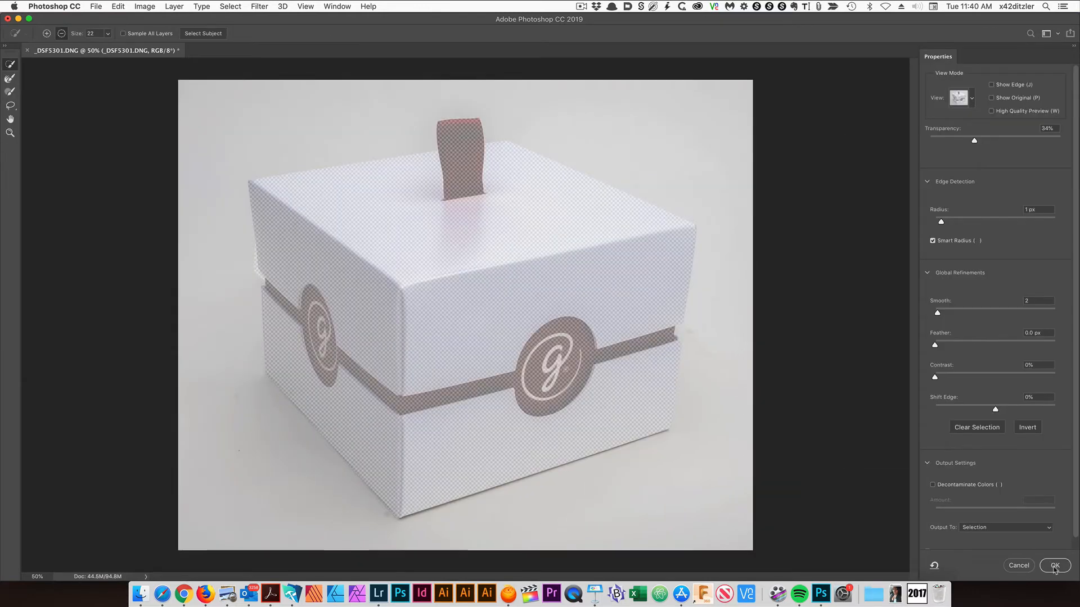
{"action": "left_click", "coordinate": [1054, 566]}
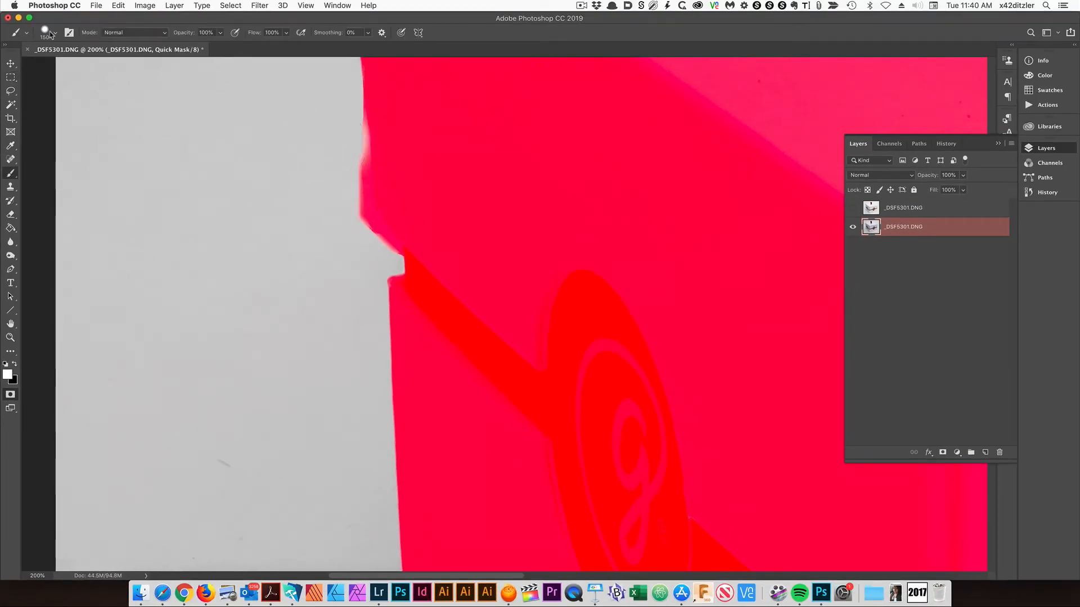
Paint along the box edges in Quick Mask with the Brush tool to trace its outline precisely.
{"action": "left_click", "coordinate": [54, 33]}
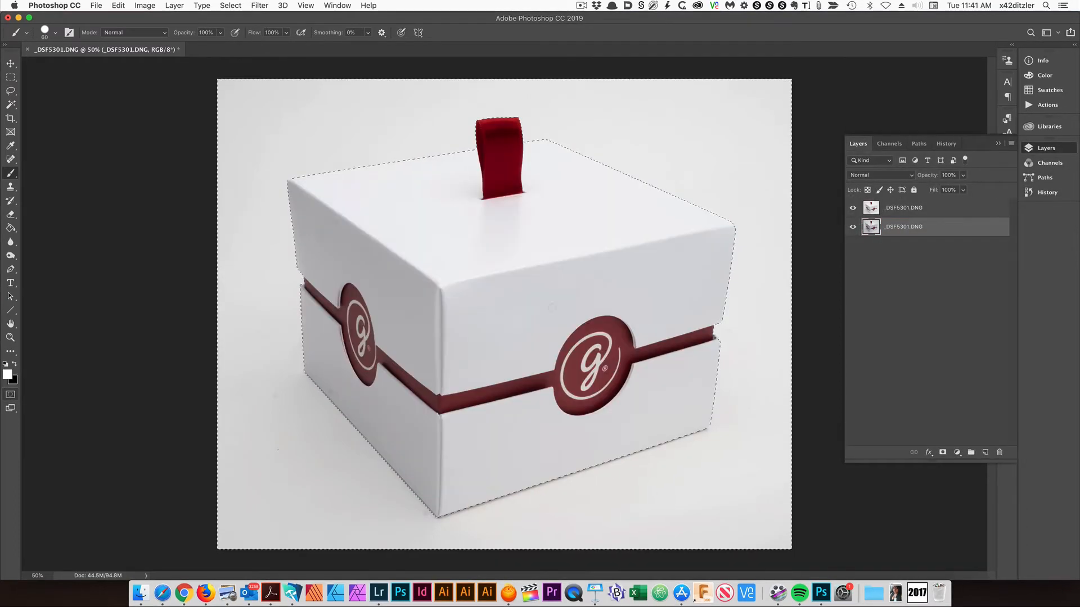
Apply Levels to the top layer with white input 197, turning the backdrop pure white.
{"action": "left_click", "coordinate": [915, 207]}
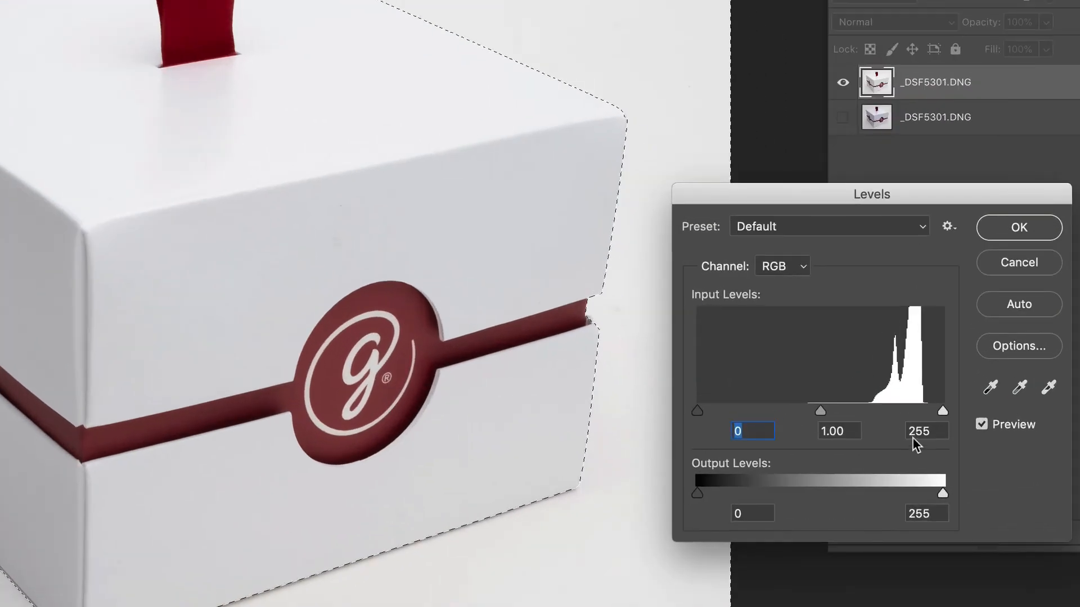
{"action": "left_click_drag", "start_coordinate": [943, 412], "coordinate": [888, 412]}
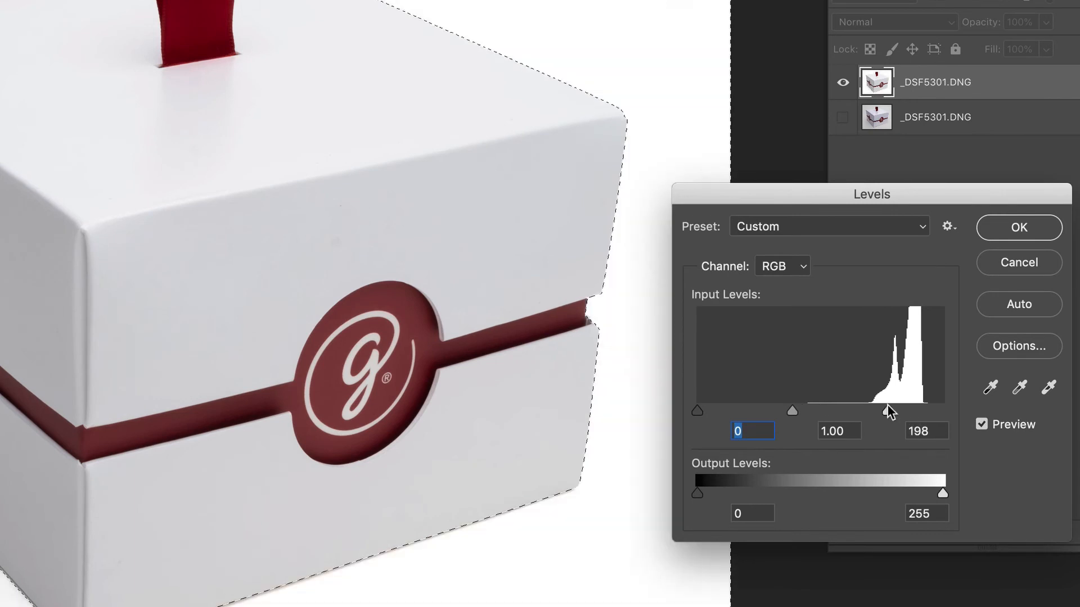
{"action": "left_click_drag", "start_coordinate": [889, 411], "coordinate": [885, 412]}
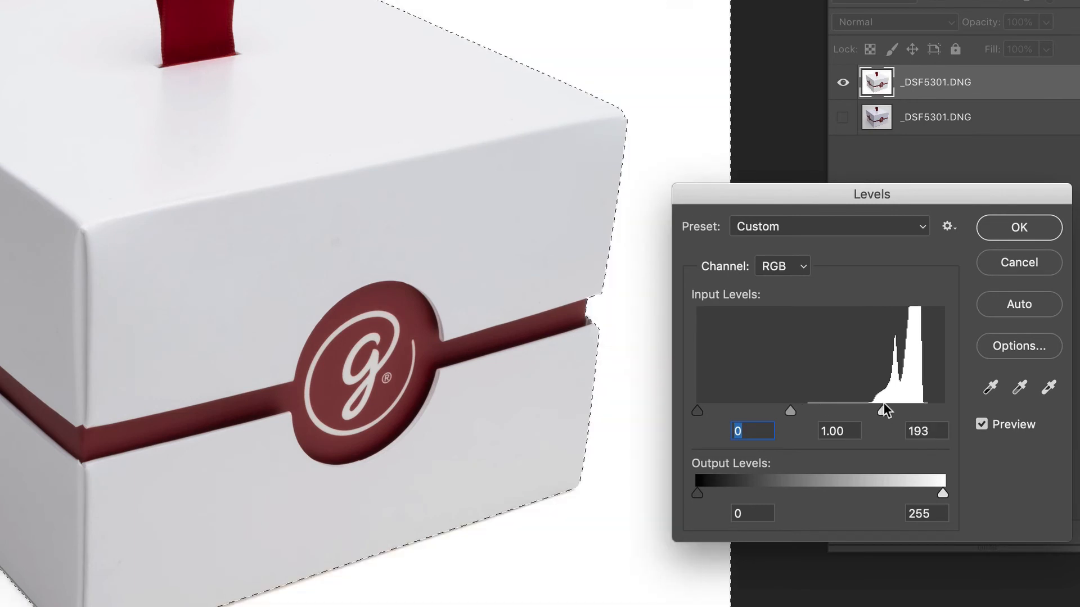
{"action": "left_click_drag", "start_coordinate": [886, 412], "coordinate": [887, 412]}
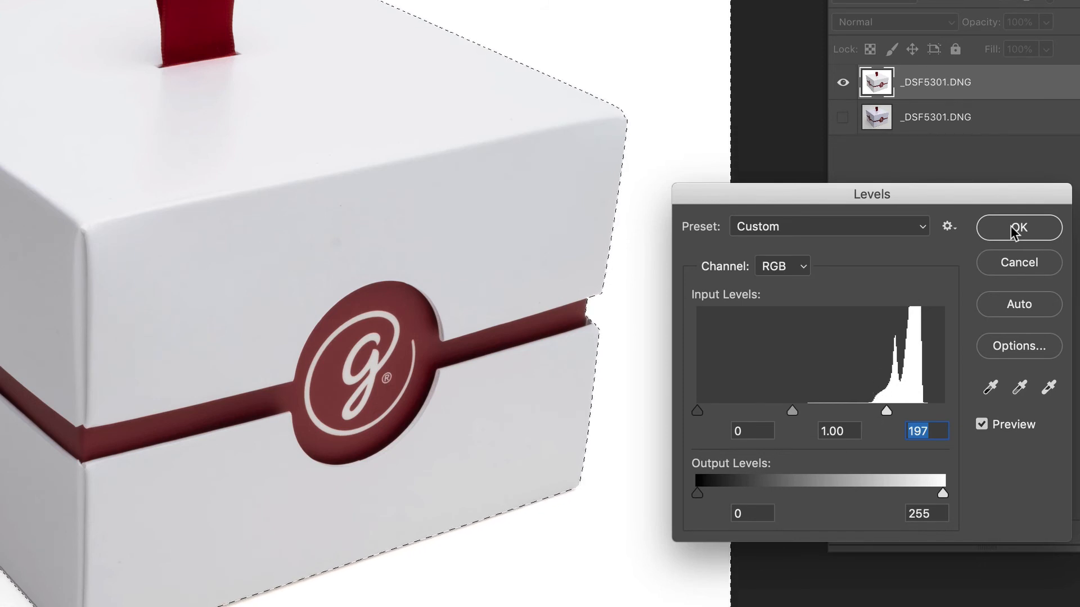
{"action": "left_click", "coordinate": [1018, 229]}
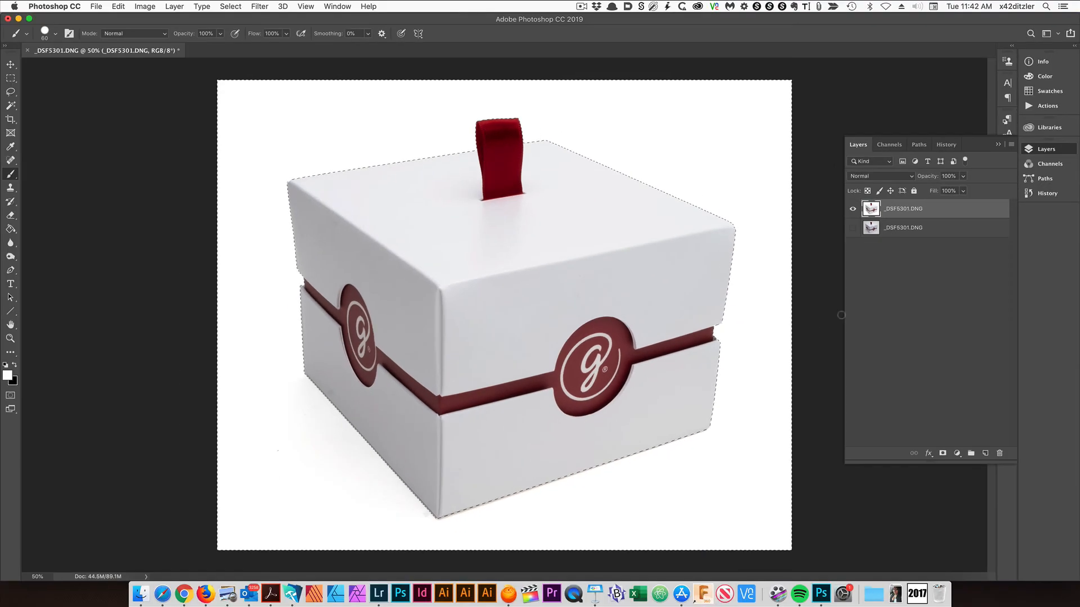
Deselect, save the white-background photo as a PSD and return to Lightroom.
{"action": "key", "text": "cmd+d"}
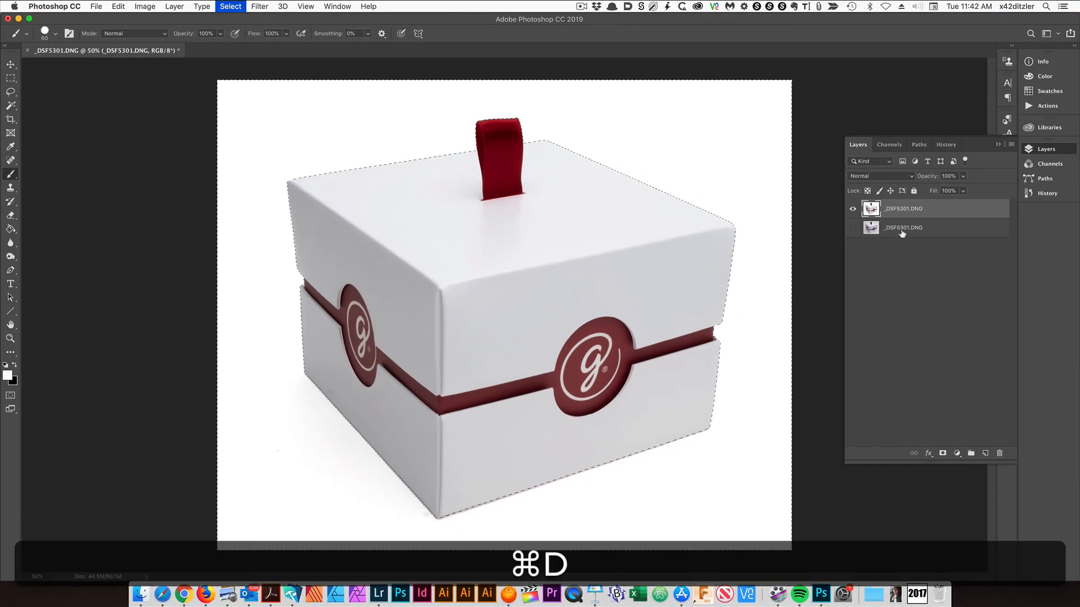
{"action": "key", "text": "cmd+d"}
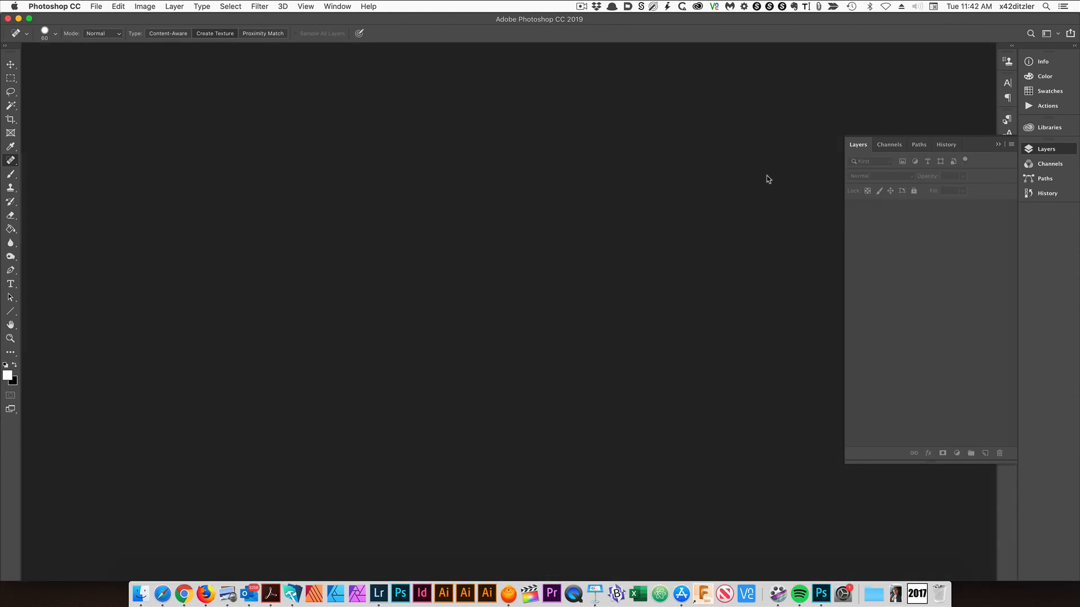
{"action": "key", "text": "cmd+tab"}
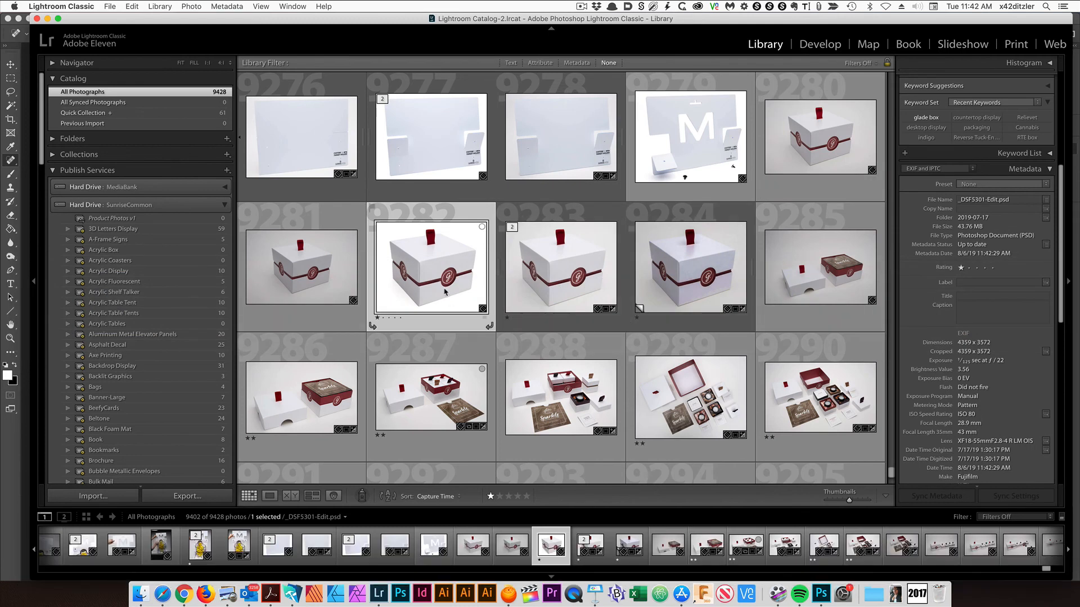
Review the _DSF5301-Edit.psd photo large in Develop and return to the Library grid.
{"action": "double_click", "coordinate": [432, 268]}
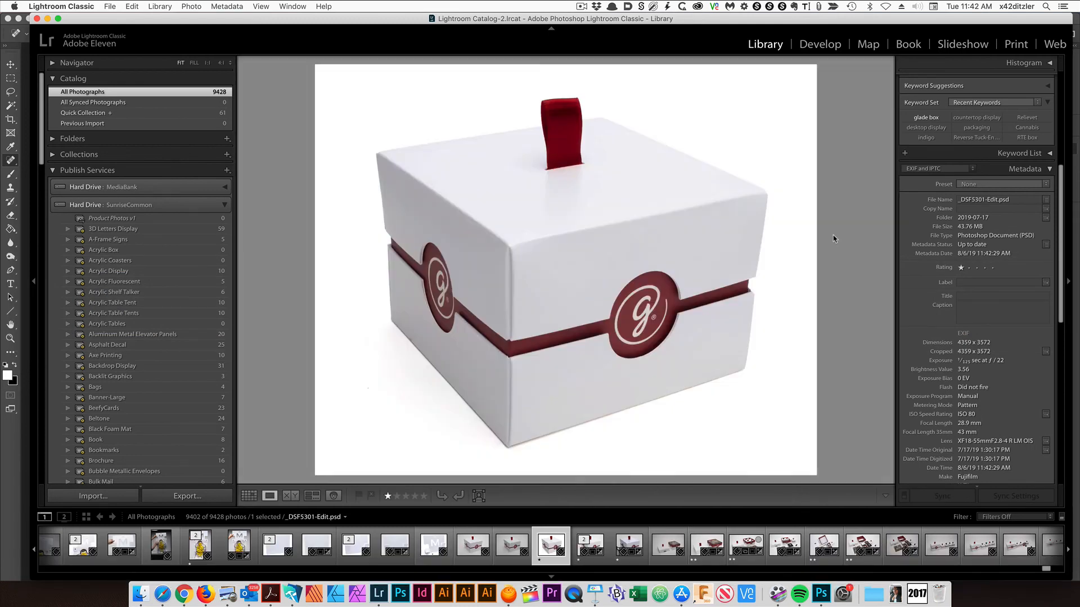
{"action": "left_click", "coordinate": [819, 44]}
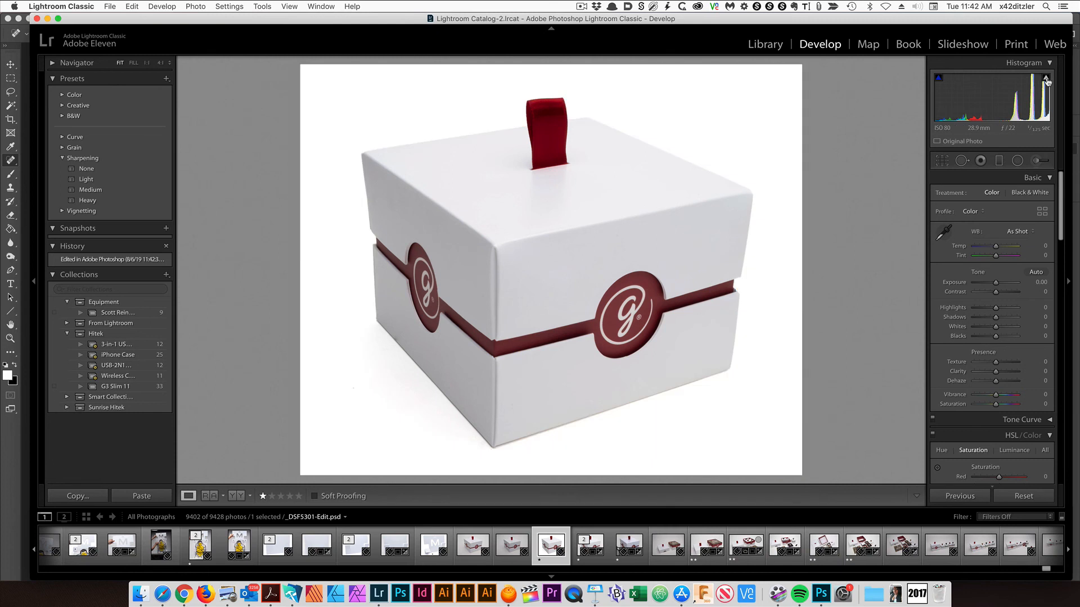
{"action": "left_click", "coordinate": [765, 44]}
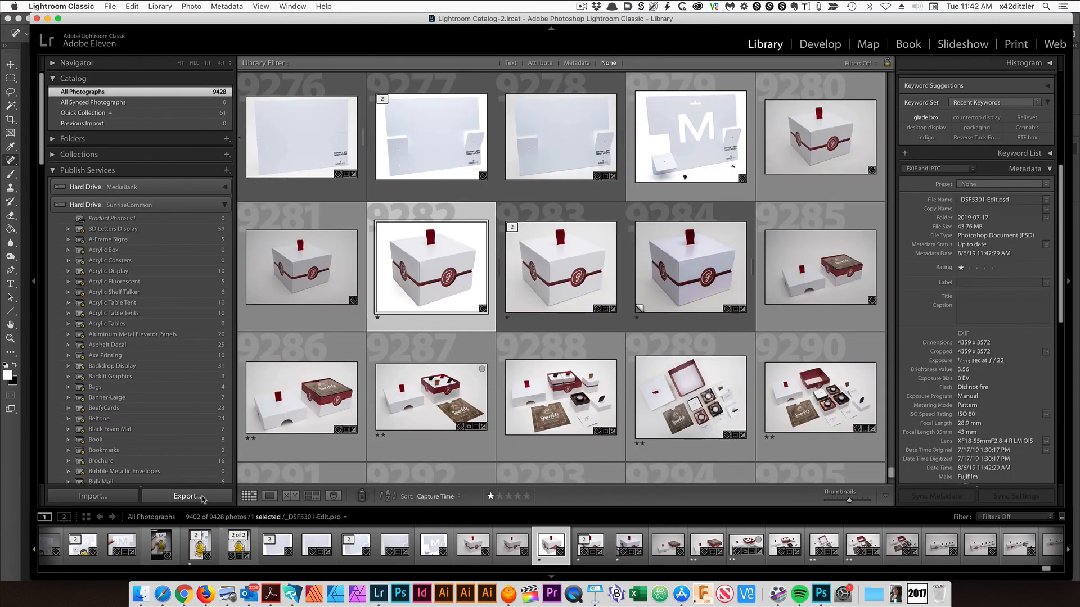
Export the edited box photo as JPEG, answering the existing white-box-1.jpg conflict prompt.
{"action": "left_click", "coordinate": [185, 496]}
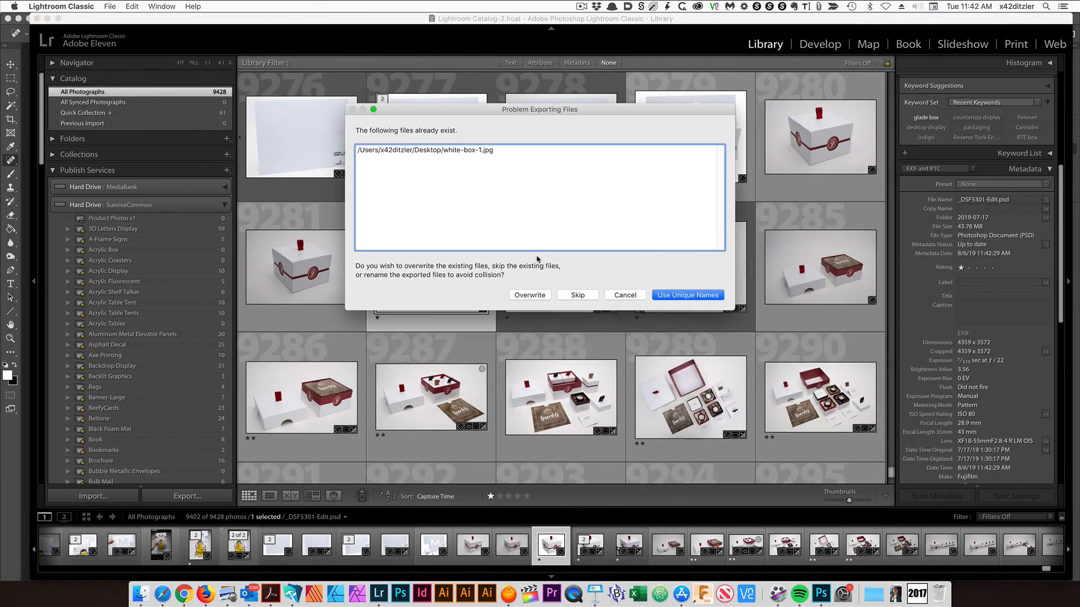
{"action": "left_click", "coordinate": [686, 295]}
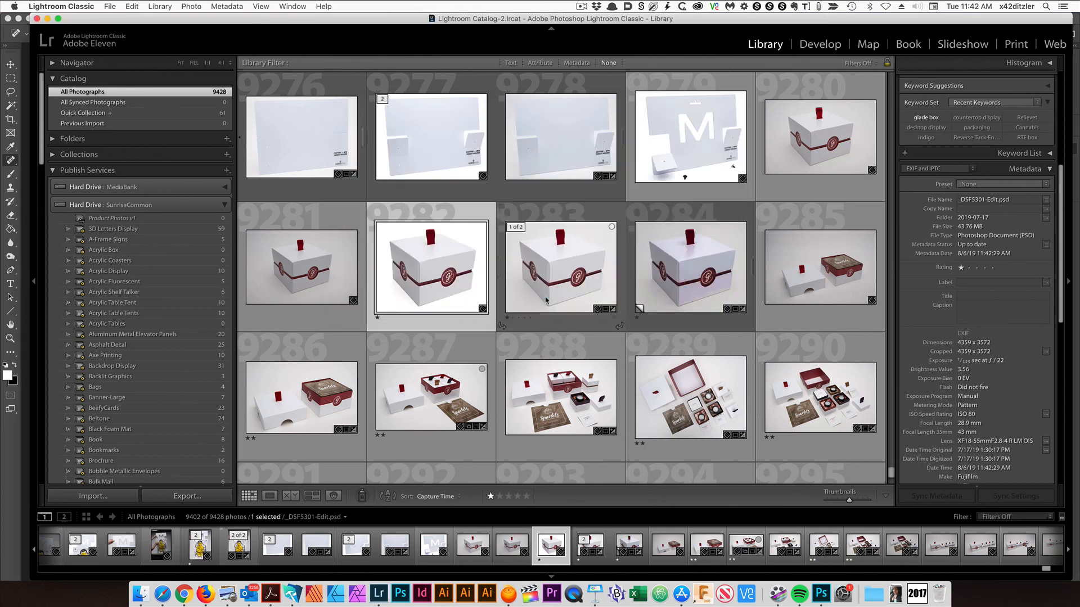